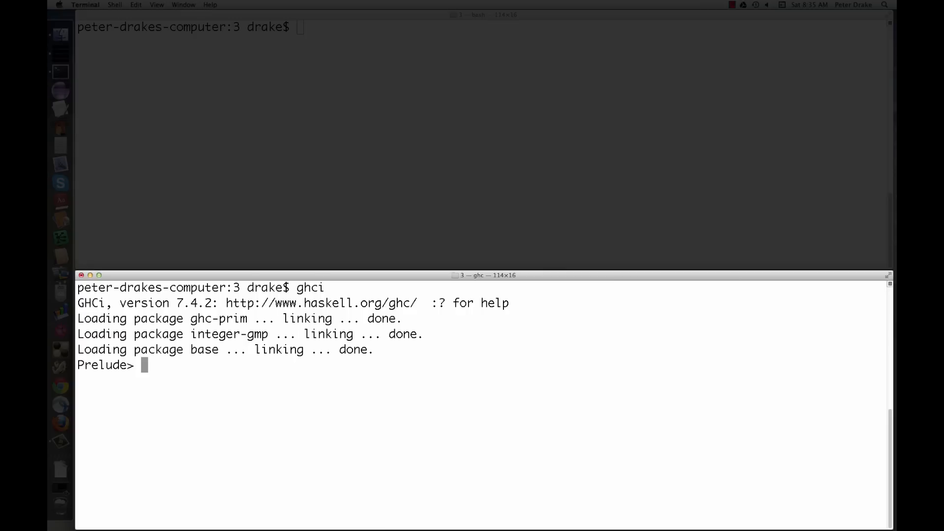
Step: Query the types of True, 'a', "Hello" and 3 with :t
type(":t T")
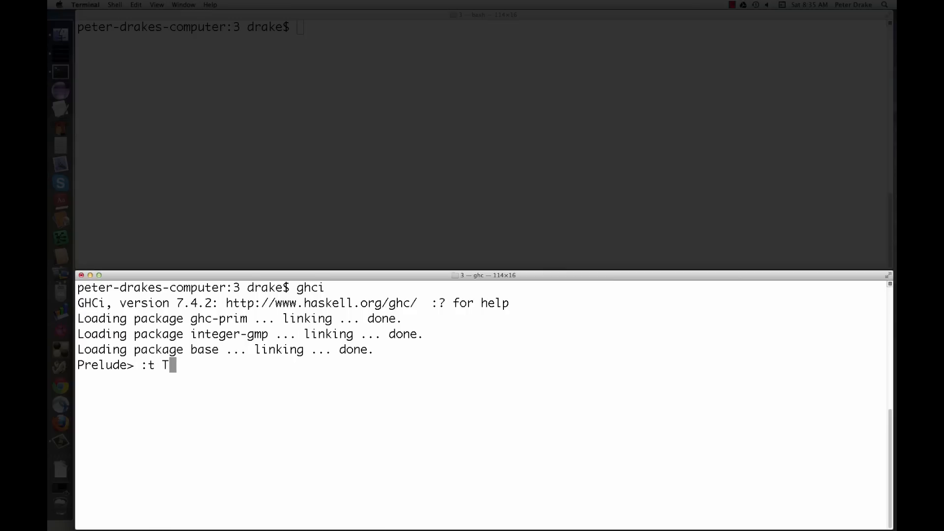
key("Return")
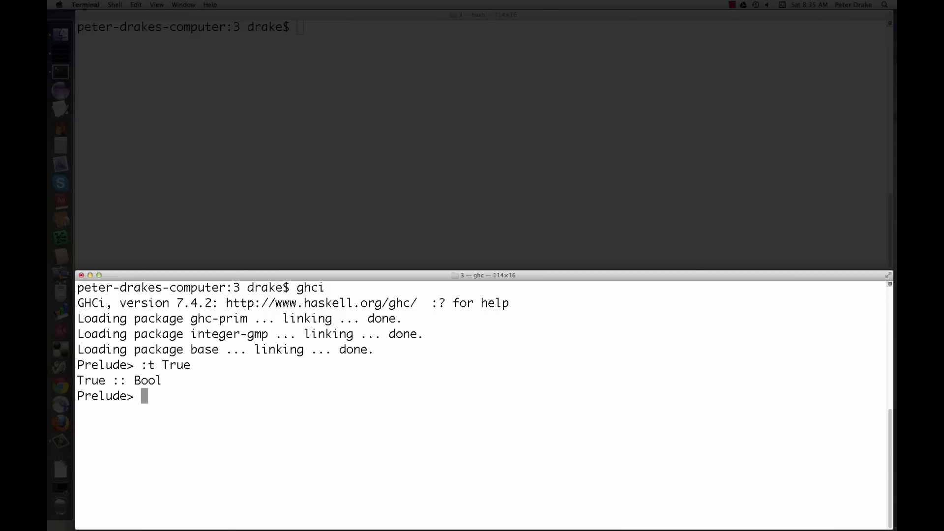
type(":t 'a'")
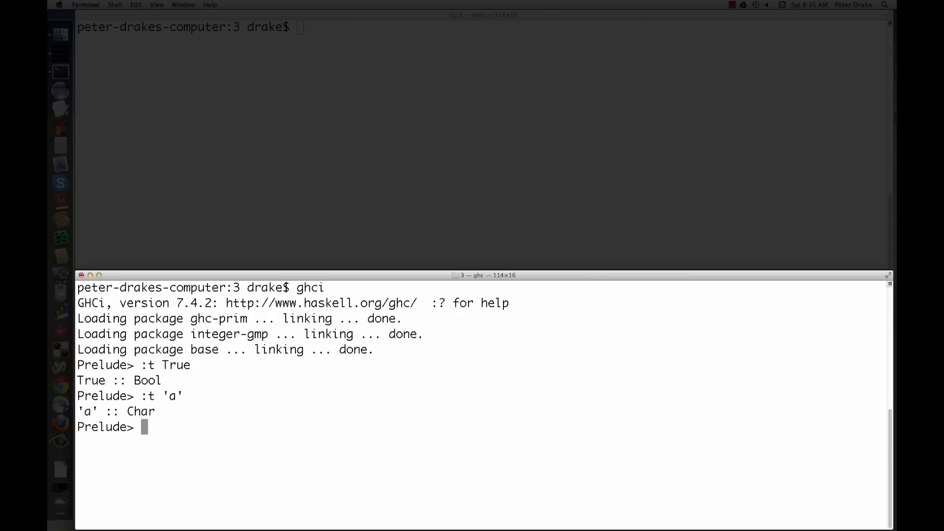
type(":t \"")
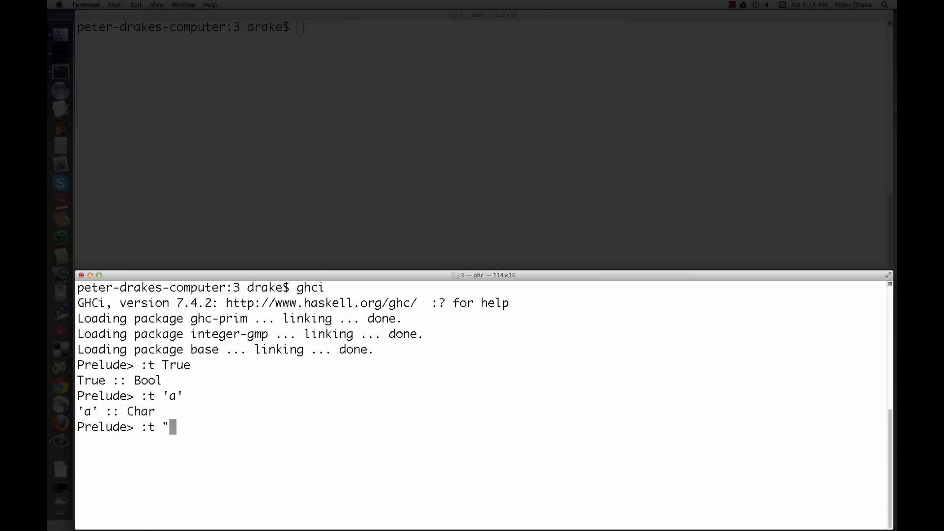
type("Hello\"")
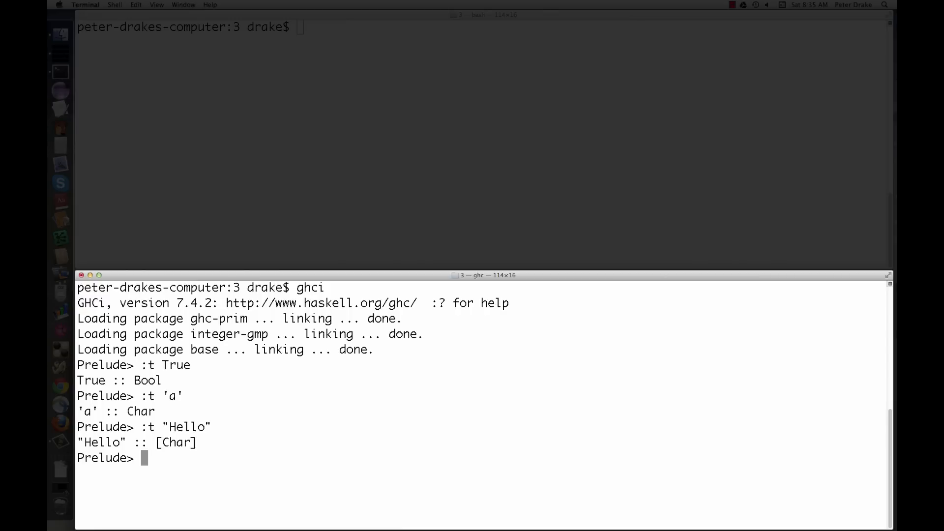
type(":t 3")
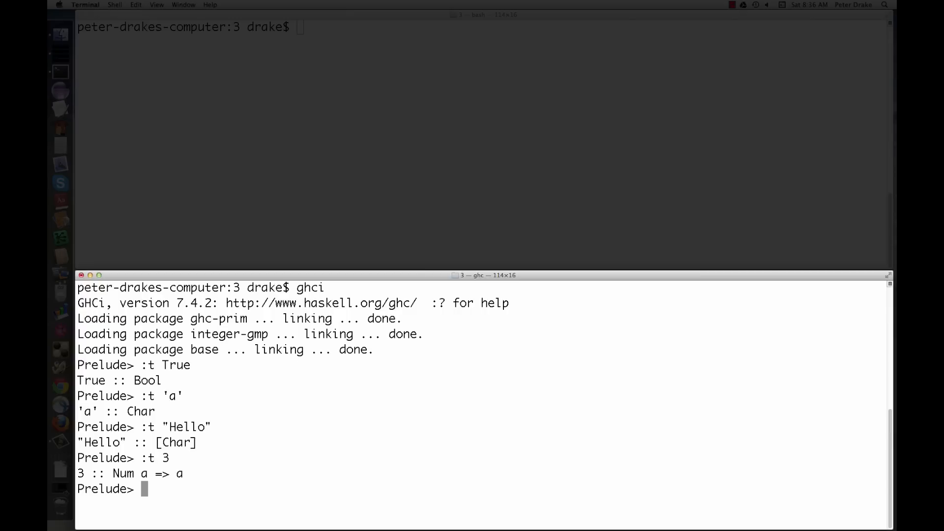
Step: Define x as 3, then evaluate 3 annotated as Int and as Double
type("let x =")
type(":t x")
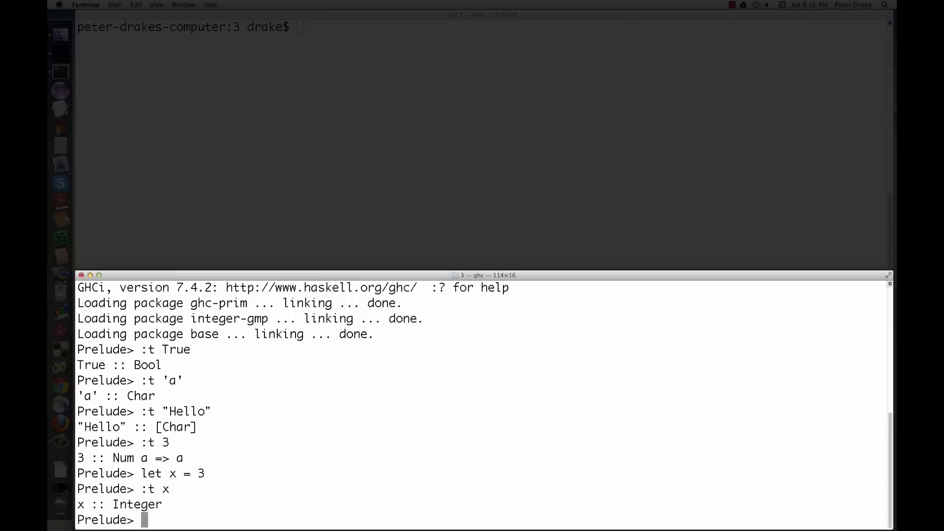
type("3 :: Int")
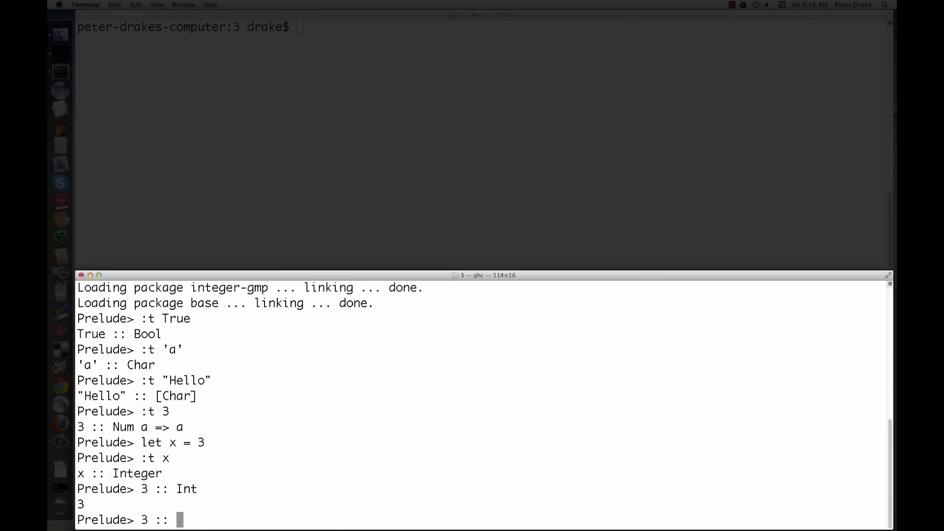
type("Double")
type(":t head")
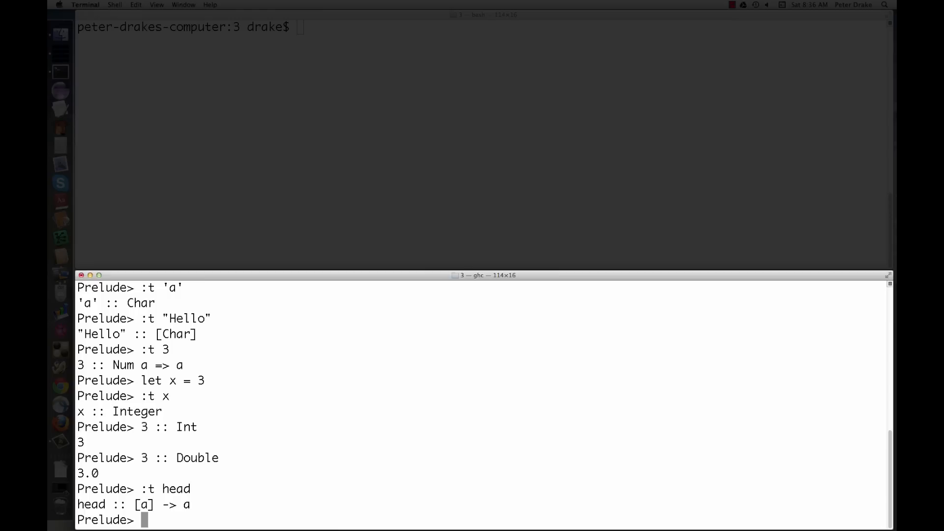
Step: Show the types of (+) and zip in GHCi
type(":t (+")
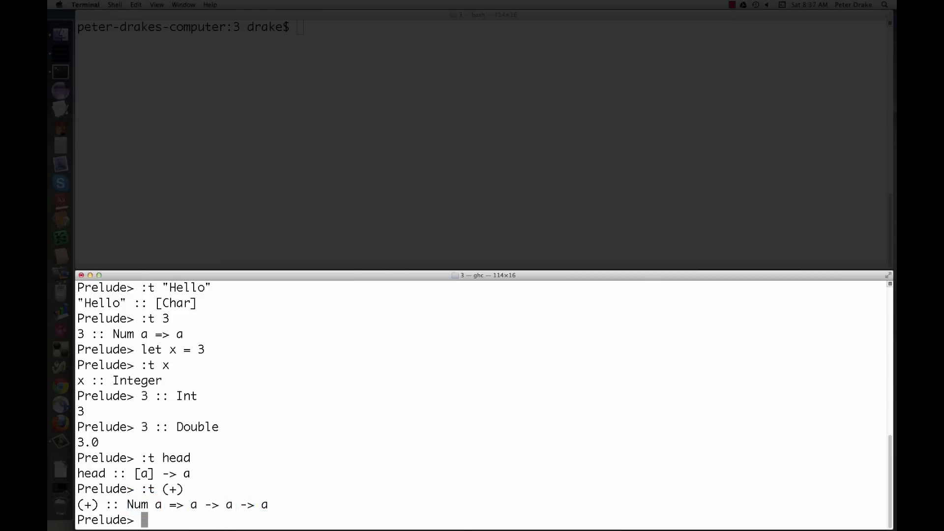
type(":t zip")
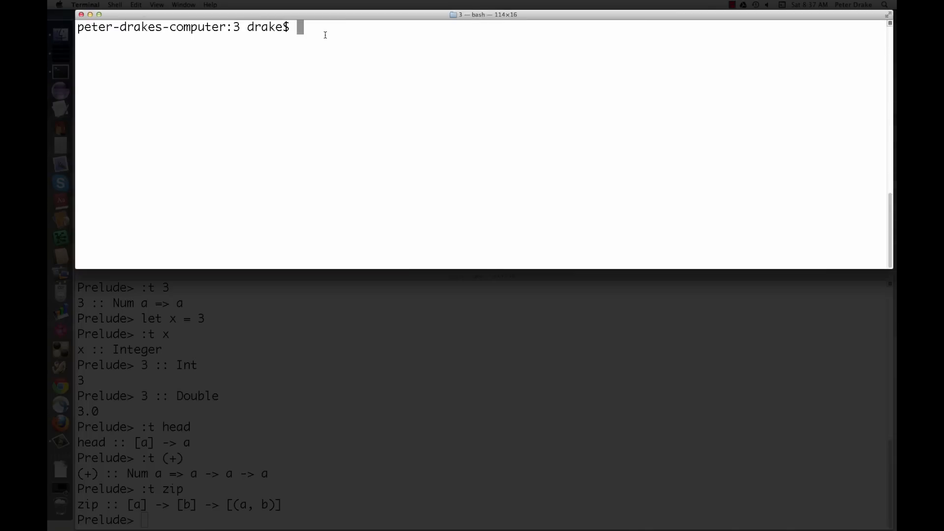
Step: Open types.hs in Emacs, load it into GHCi and check f's type
type("emacs")
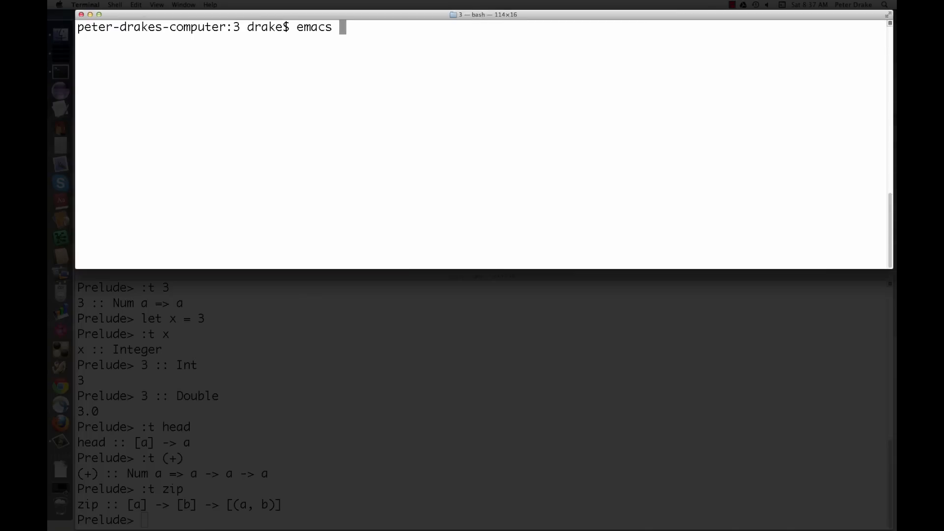
key("Return")
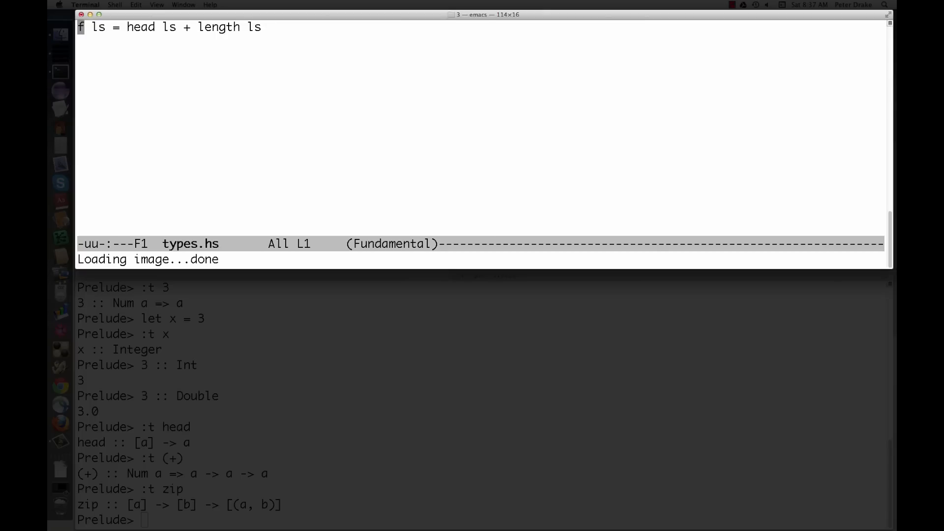
type(":l")
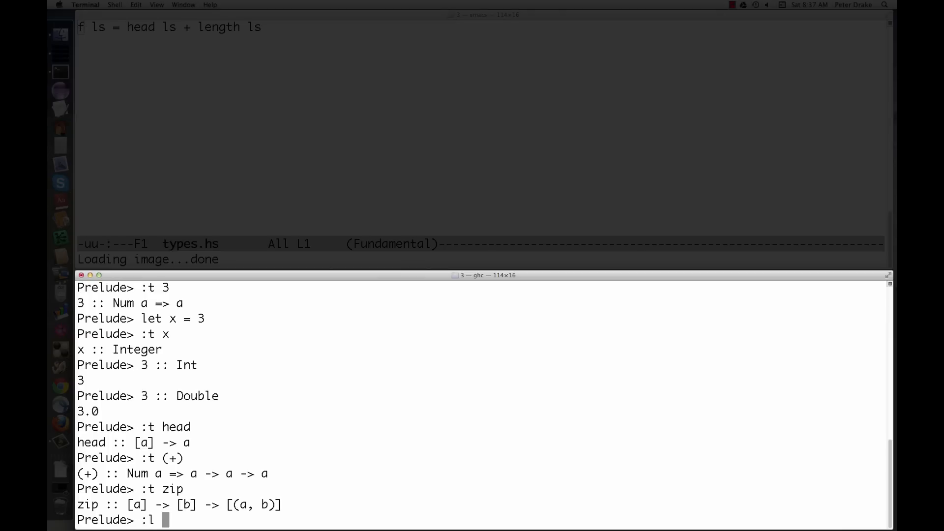
type("types")
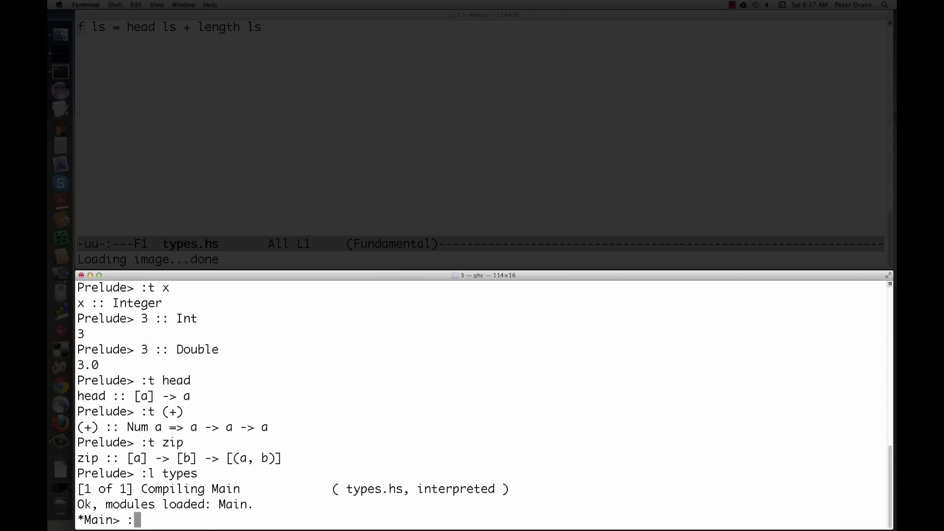
type(":t f")
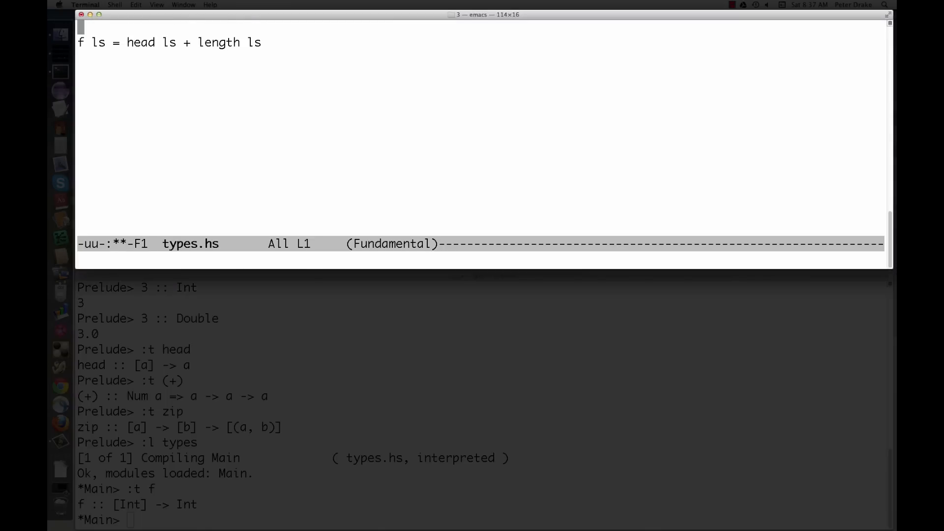
Step: Add the signature f :: [Int] -> Int above f's definition
type("f :: [I")
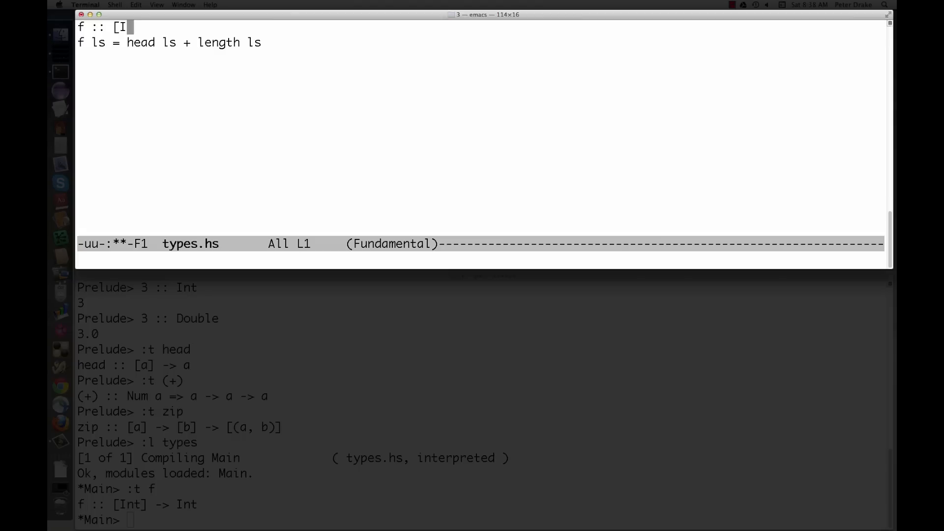
type("nt] -> Int")
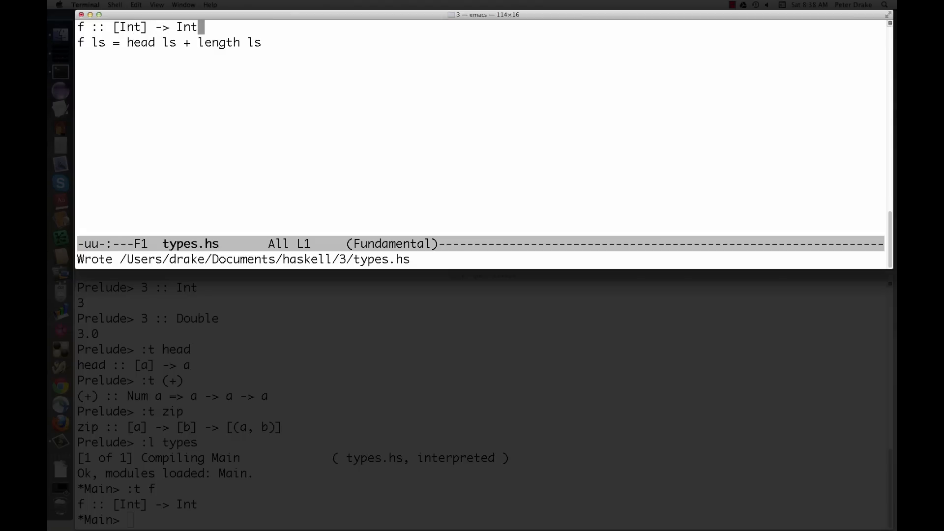
mouse_move(512, 214)
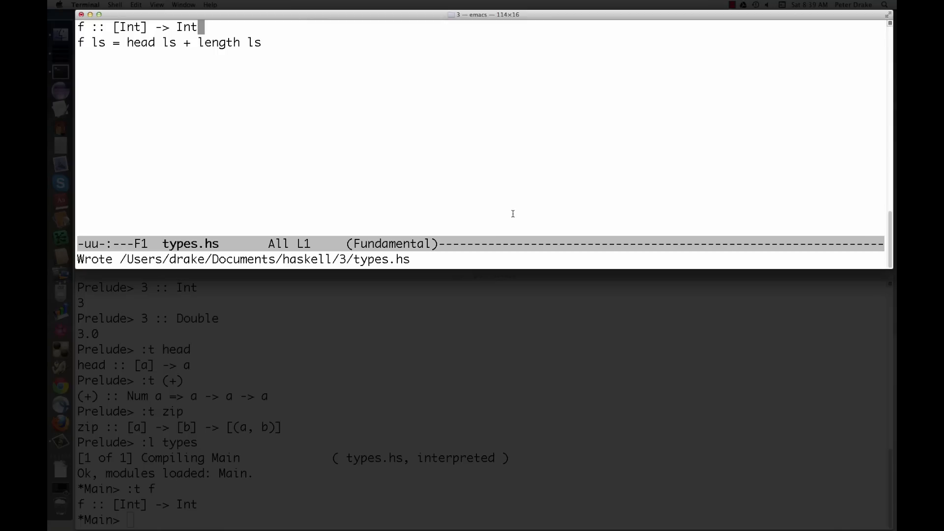
mouse_move(482, 206)
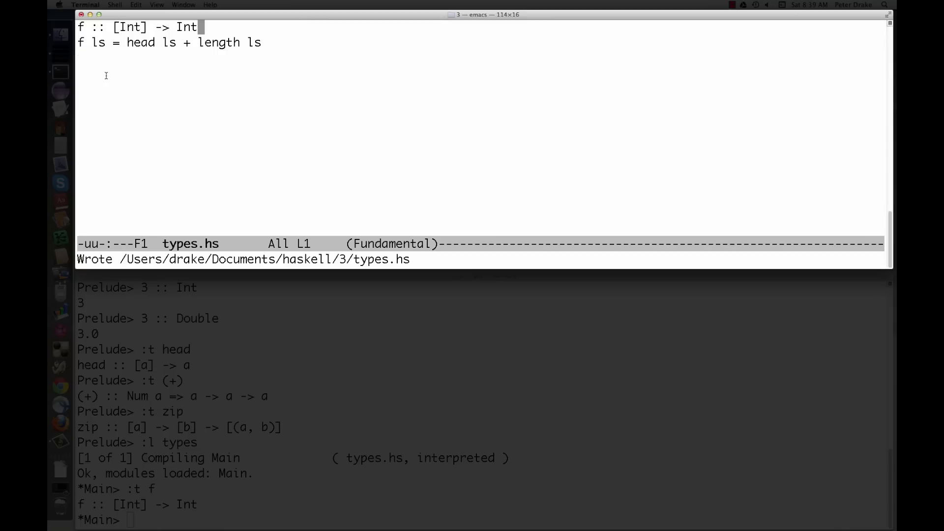
Step: Type the definition dividesEvenly x y = (y / x) * x == y into types.hs
type("d")
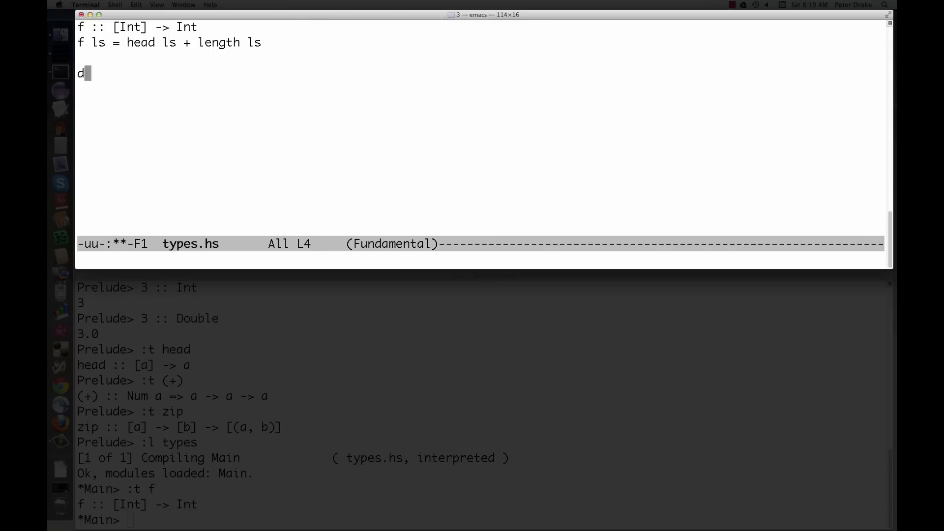
type("ivid")
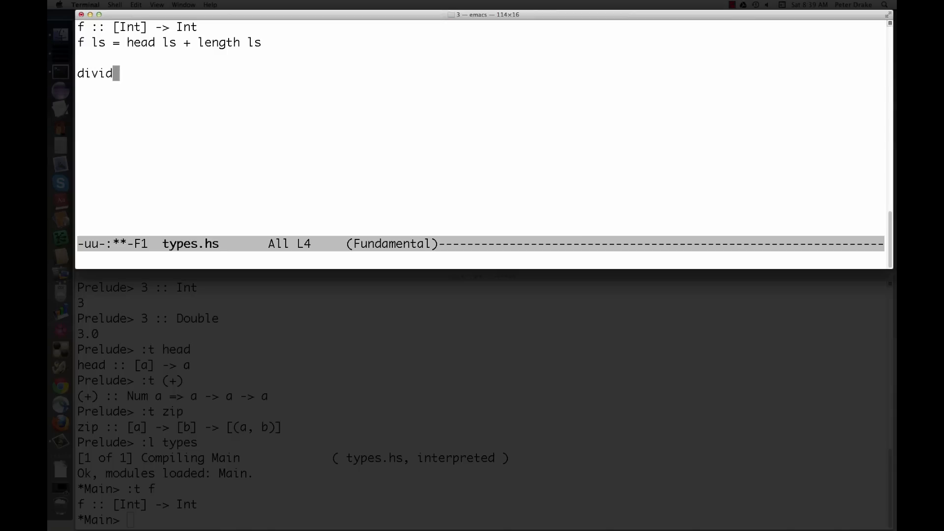
type("esEvenly")
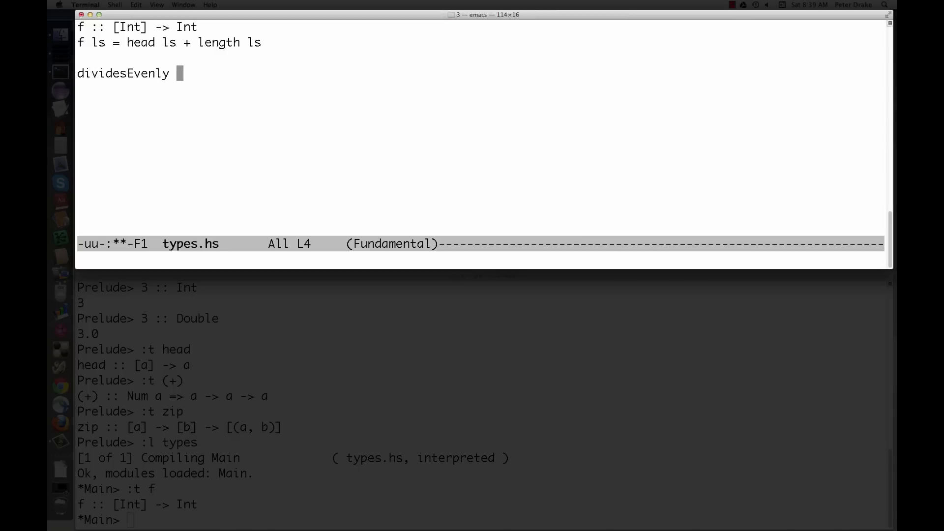
type("x y")
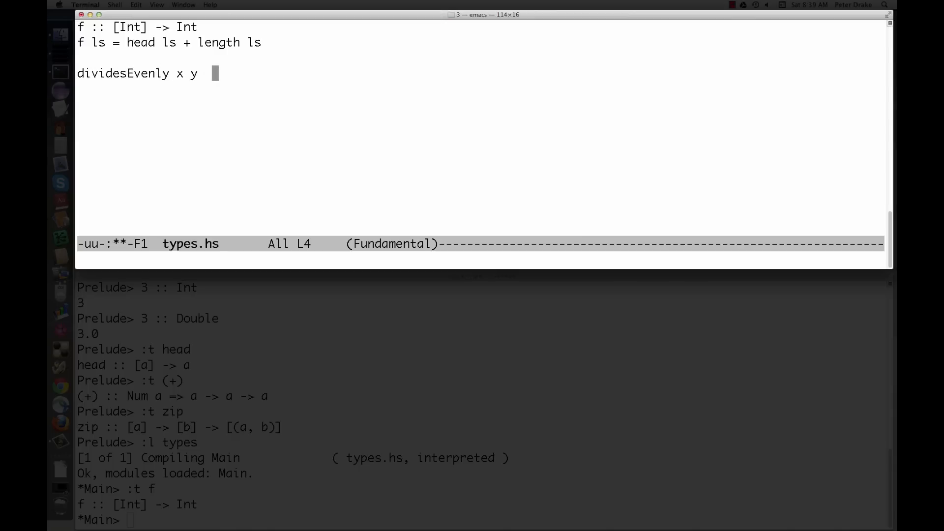
type("= (y / x) *")
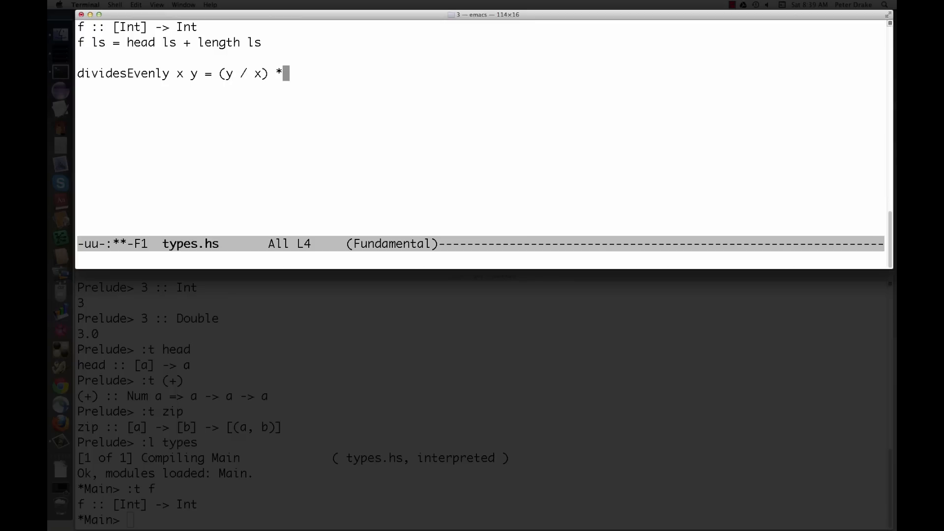
type("x == y")
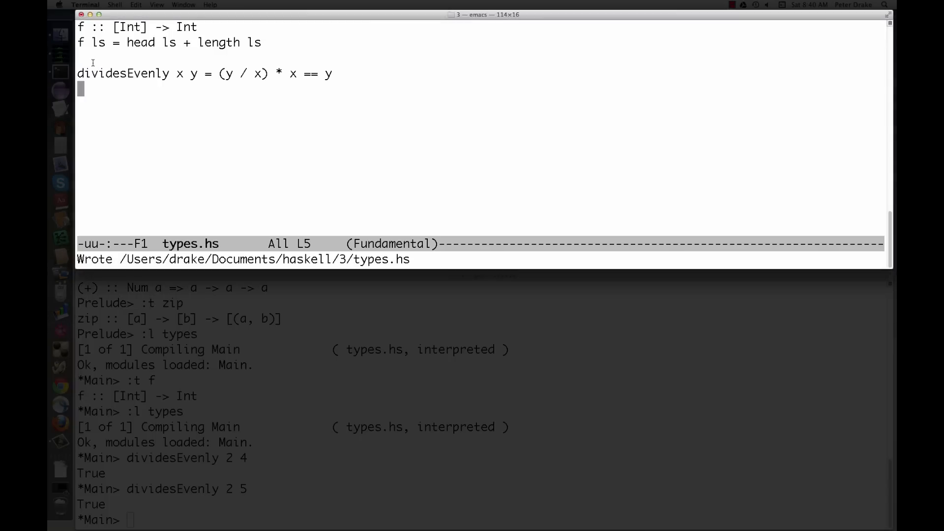
Step: Add dividesEvenly :: Int -> Int -> Bool, reload types in GHCi, and check :t (/)
type("div")
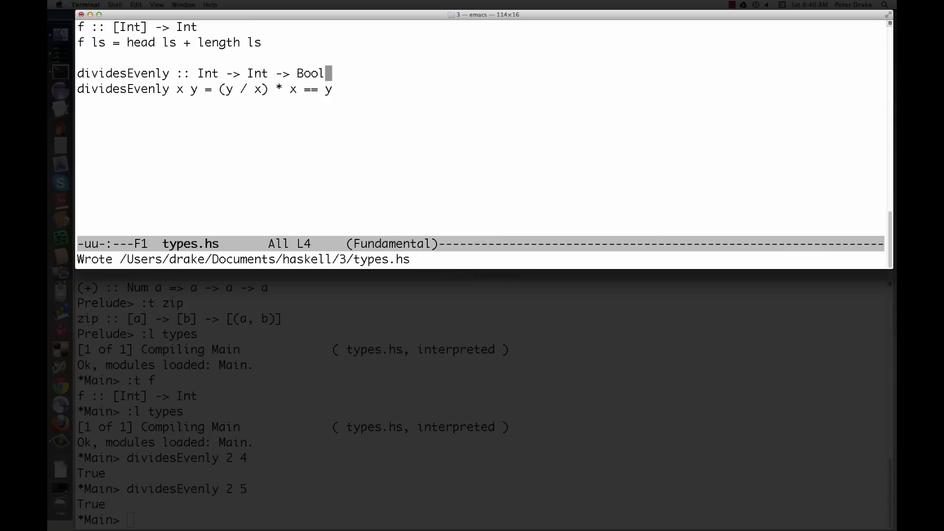
mouse_move(161, 512)
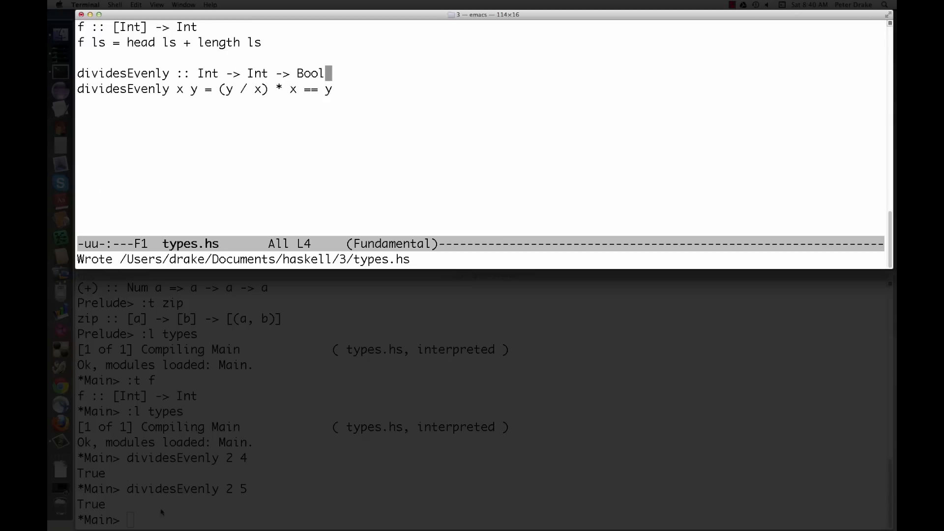
type(":l typ")
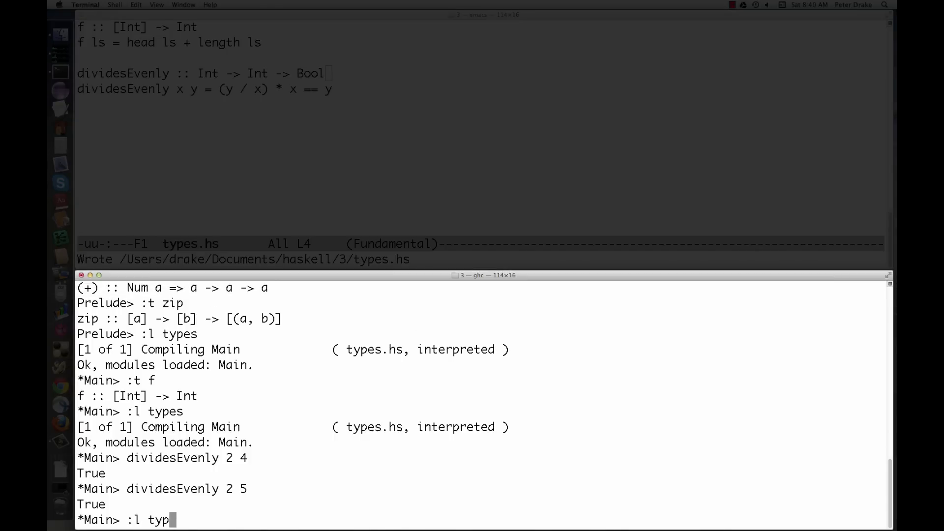
key("enter")
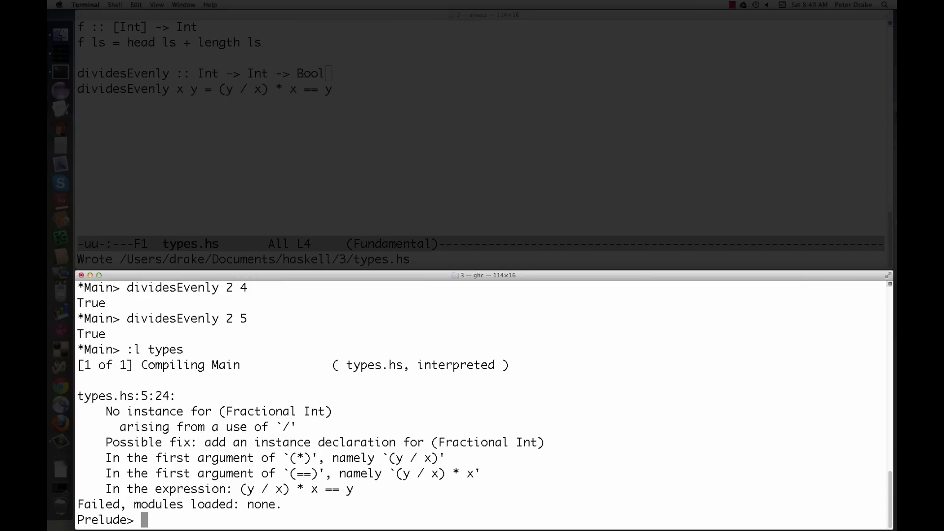
type(":t (/)")
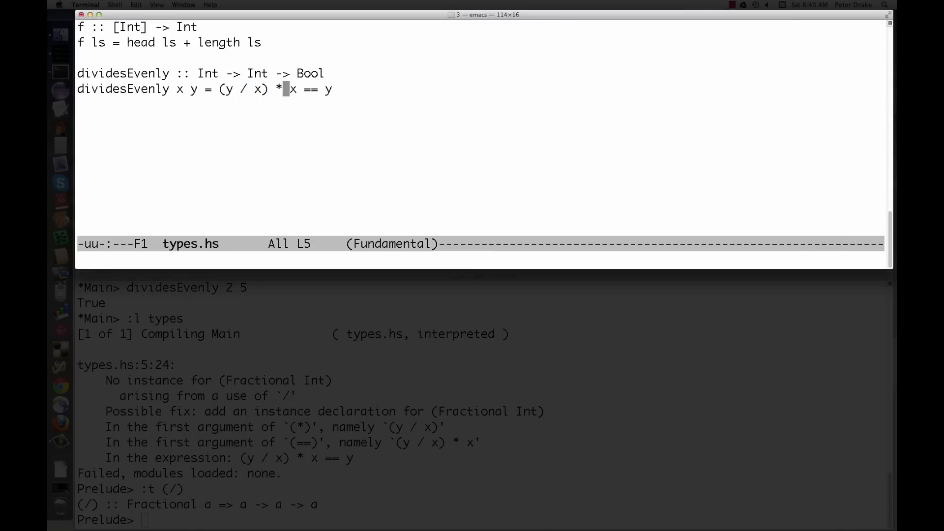
Step: Replace / with `div` in dividesEvenly and evaluate dividesEvenly 2 5 in GHCi
type("`")
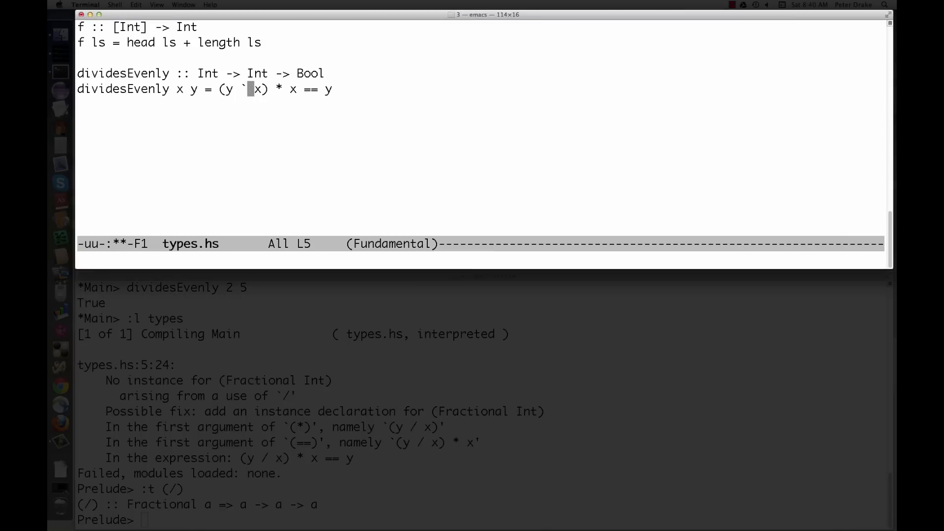
type("div")
left_click(481, 519)
type(":l types")
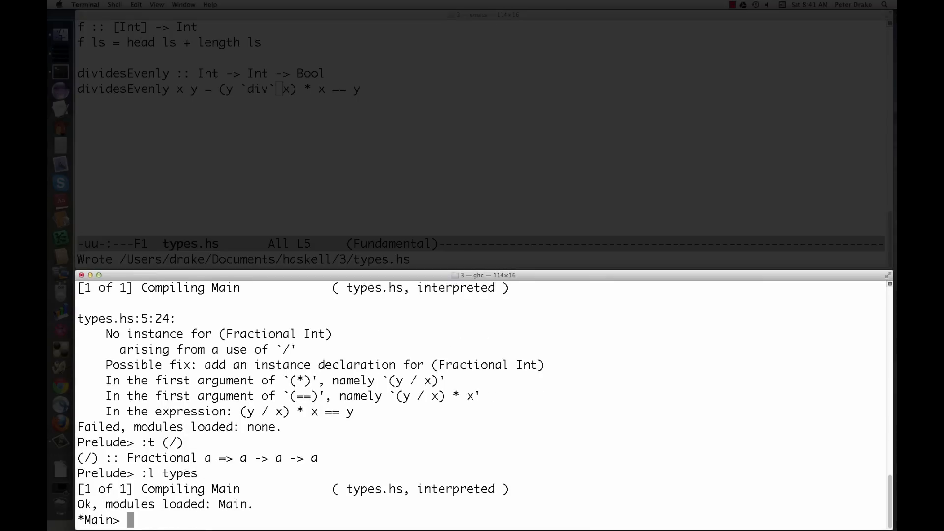
type("divides")
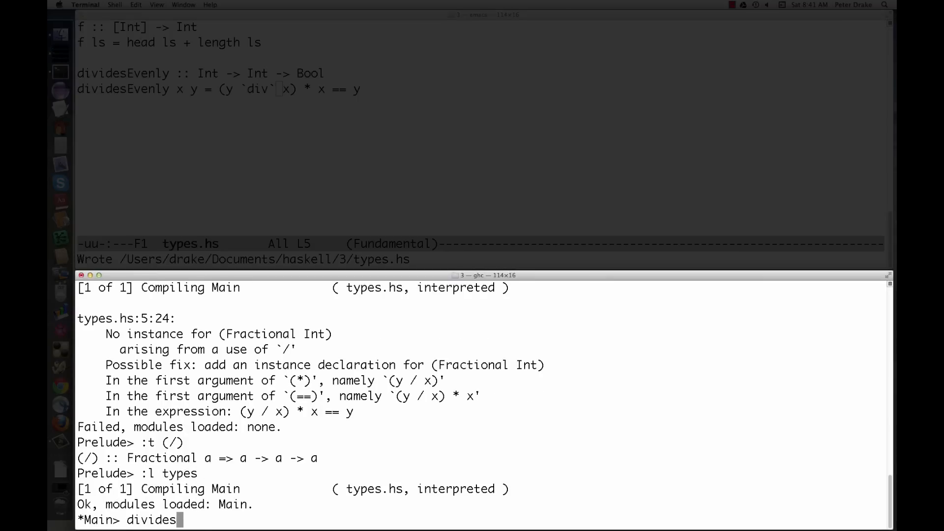
type("Evenly 2 5")
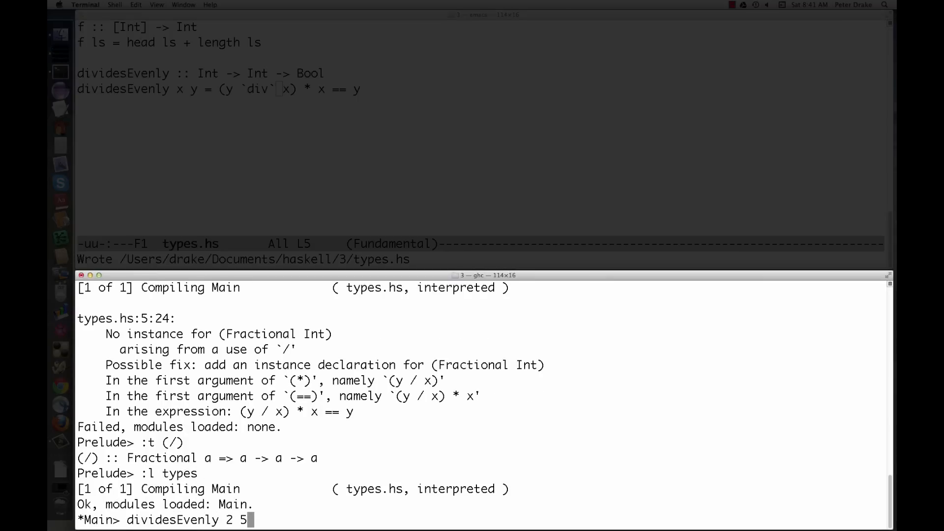
key("Return")
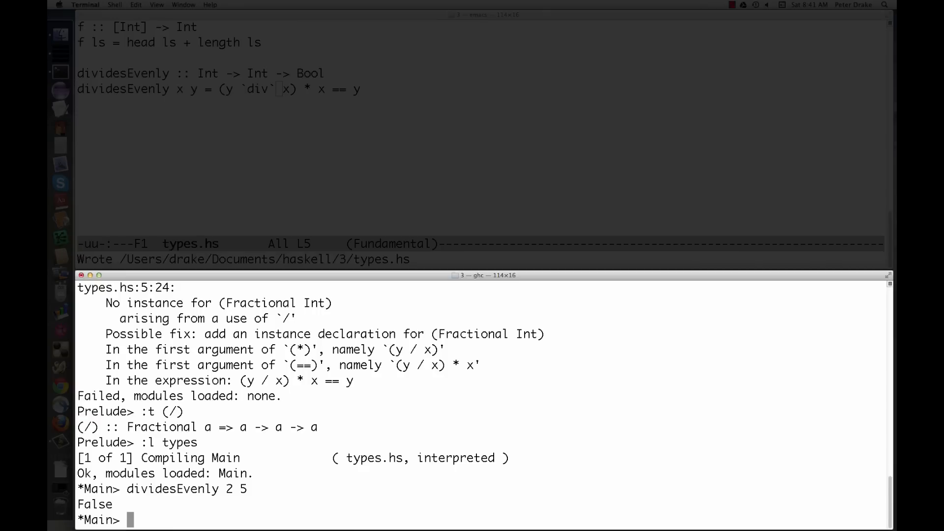